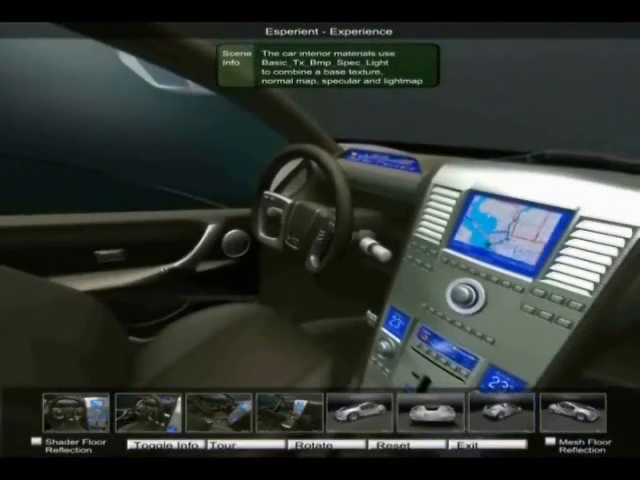
# Open the campus project and start File > Import Objects to list scene files
pyautogui.click(158, 442)
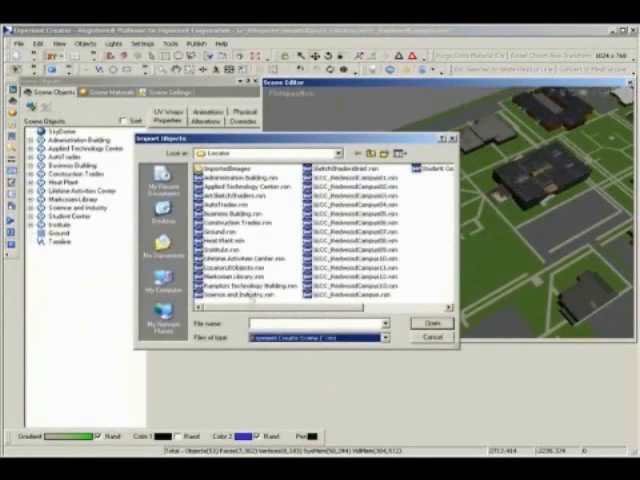
# Preview the campus locator as a first-person walk near the Student Center
pyautogui.click(430, 322)
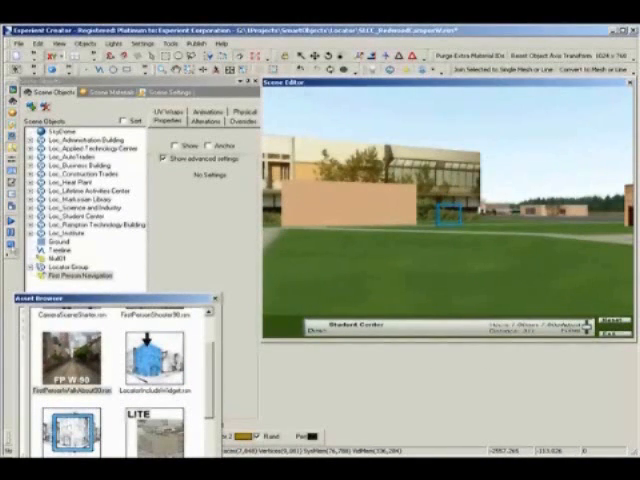
# Launch the Esperient Architect living-room demo with pink and black sofas
pyautogui.click(68, 214)
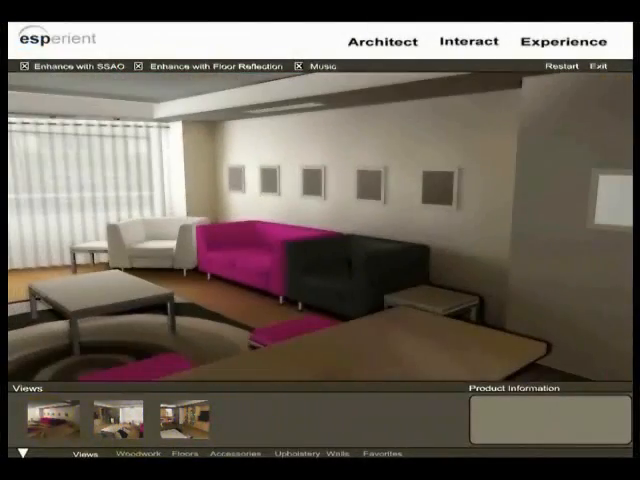
# Apply the green swatch to the room's wall-picture accessories
pyautogui.click(231, 454)
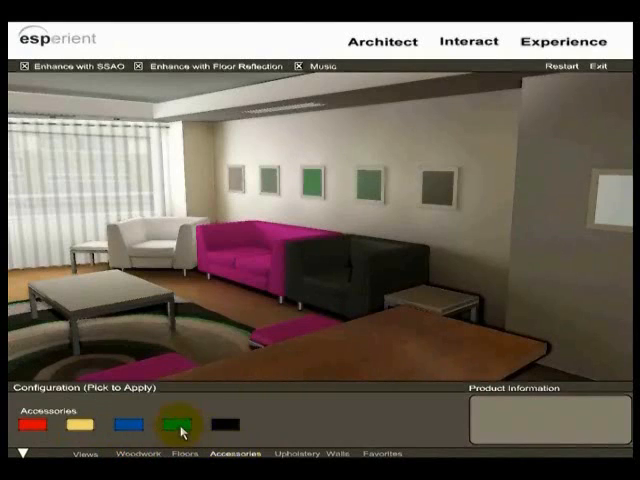
pyautogui.click(297, 451)
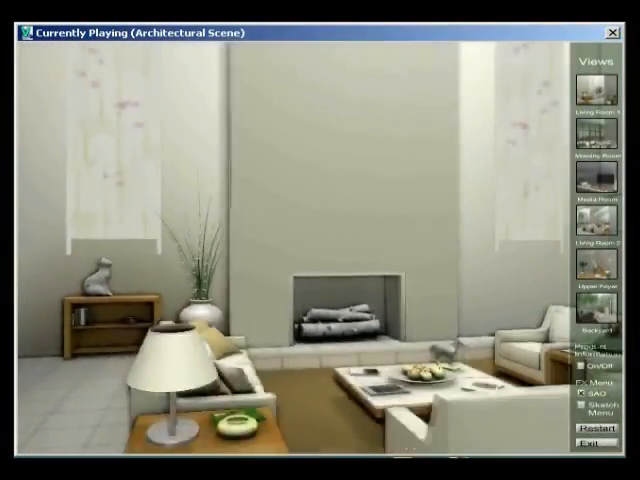
pyautogui.click(592, 410)
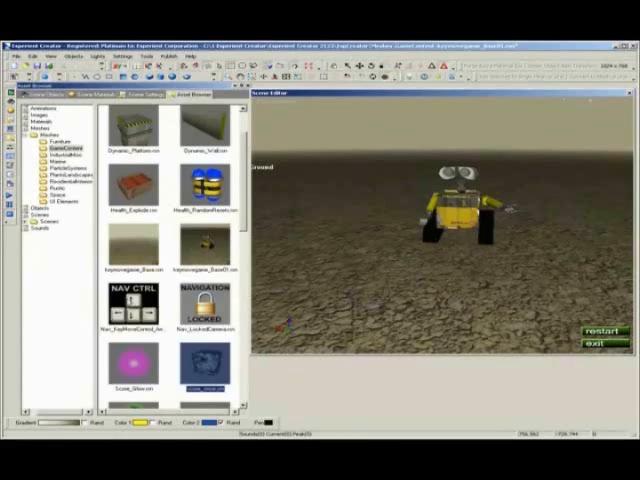
# Add Cam_OverheadPanCam from GameContent to the robot game level
pyautogui.scroll(3)
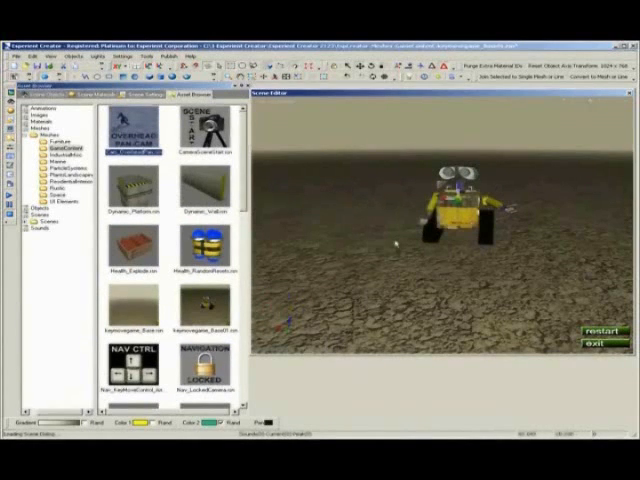
pyautogui.click(136, 135)
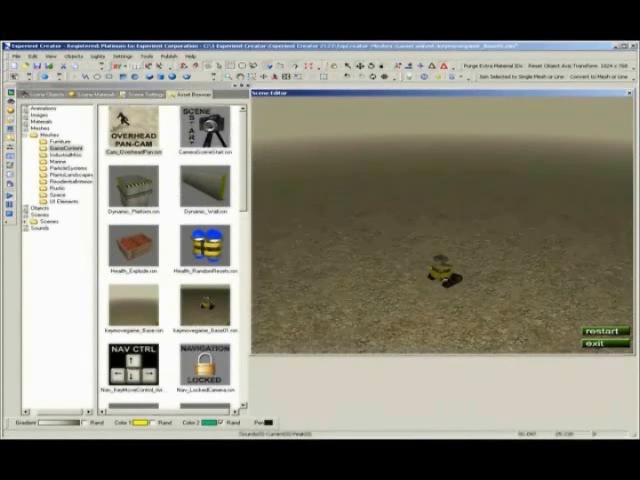